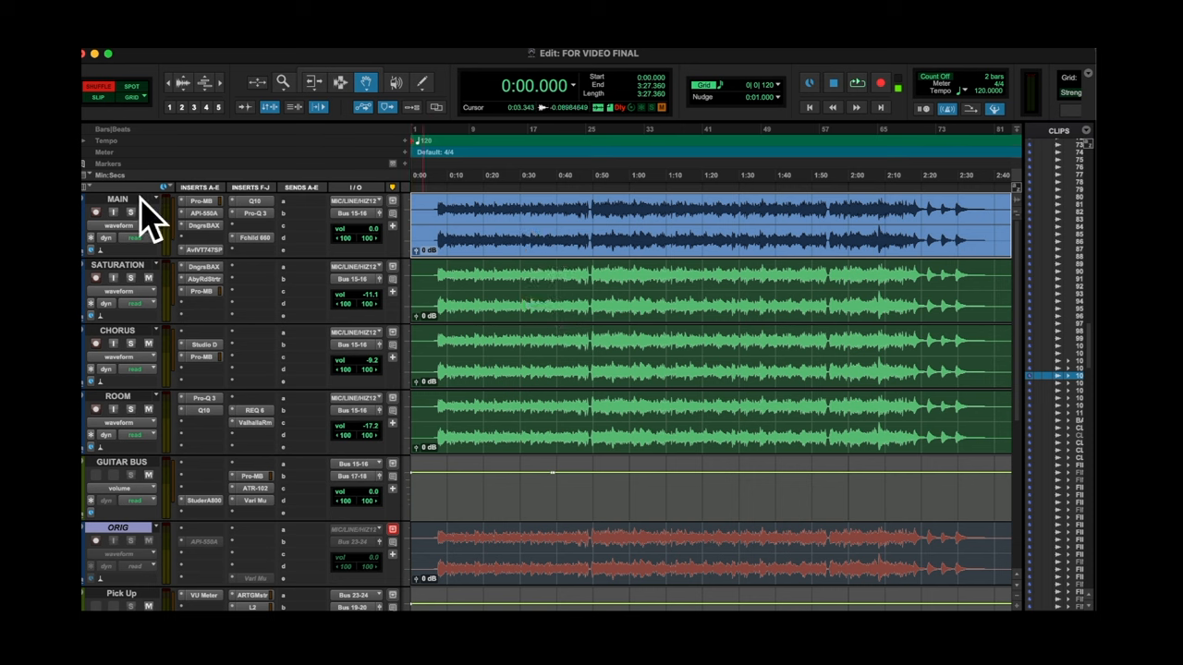
{"action": "mouse_move", "coordinate": [551, 462]}
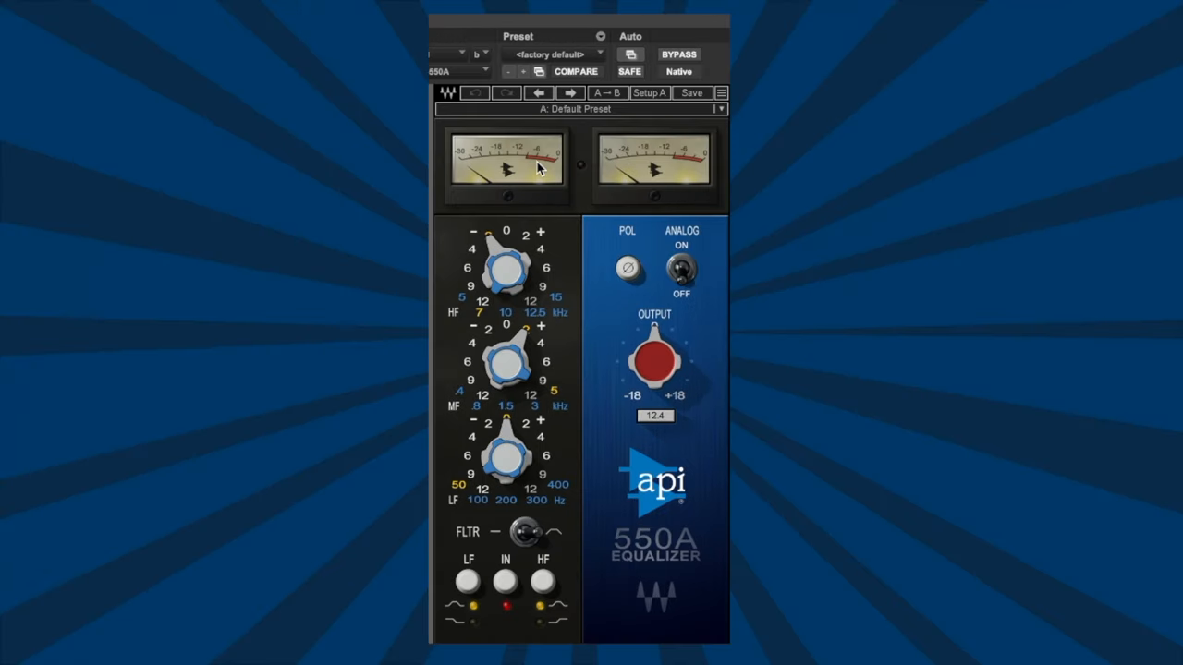
{"action": "mouse_move", "coordinate": [619, 407]}
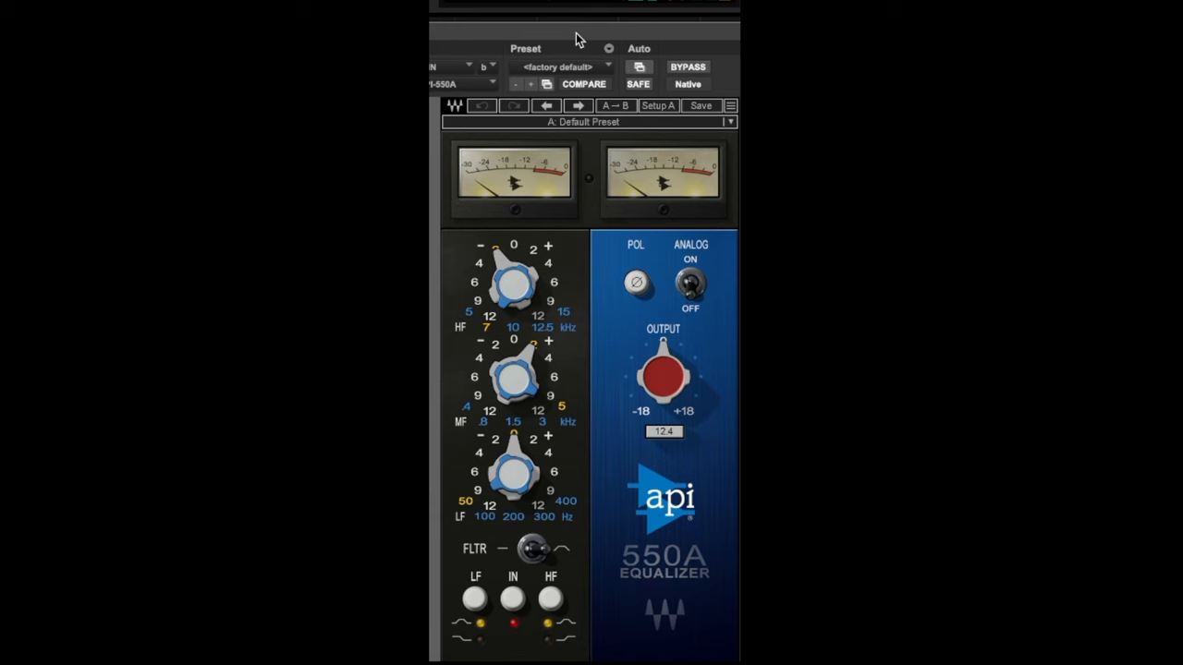
{"action": "mouse_move", "coordinate": [566, 407]}
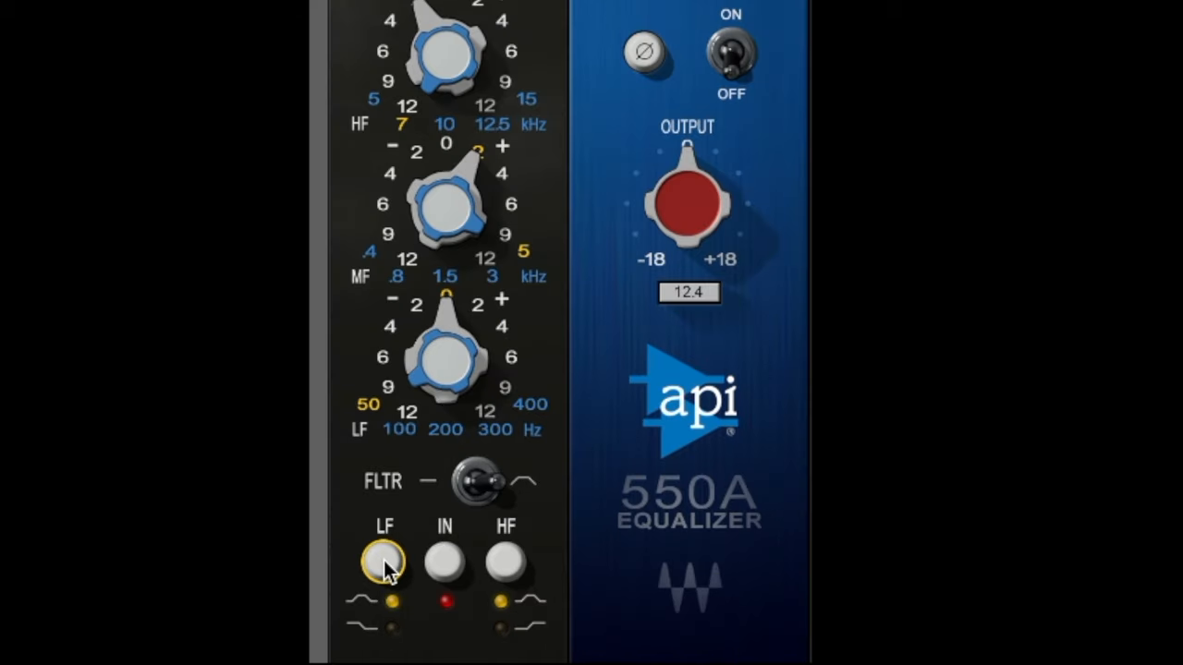
Step: Switch the 550A's low band to its alternate curve shape
{"action": "left_click", "coordinate": [385, 566]}
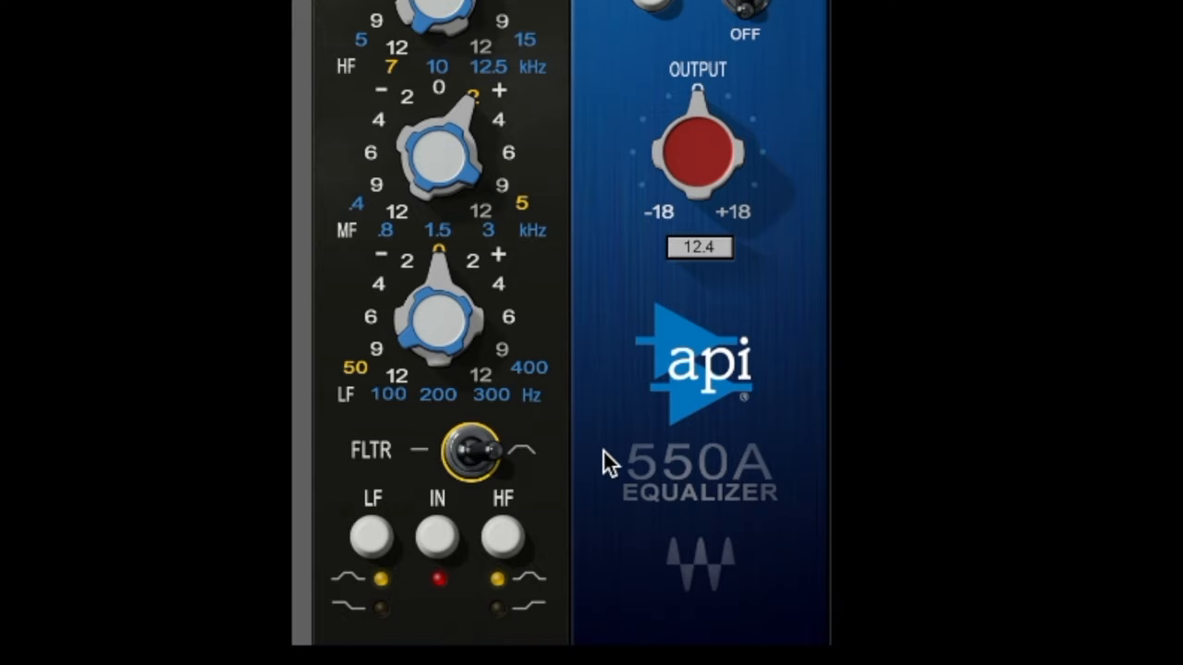
{"action": "mouse_move", "coordinate": [588, 484]}
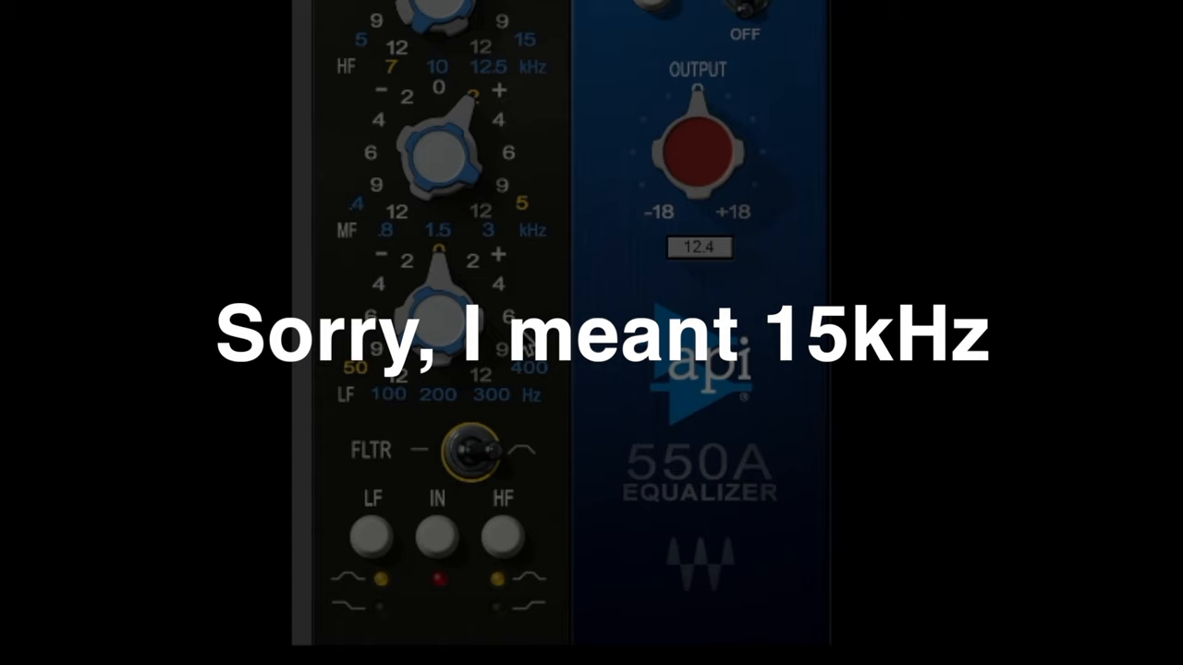
{"action": "mouse_move", "coordinate": [331, 281]}
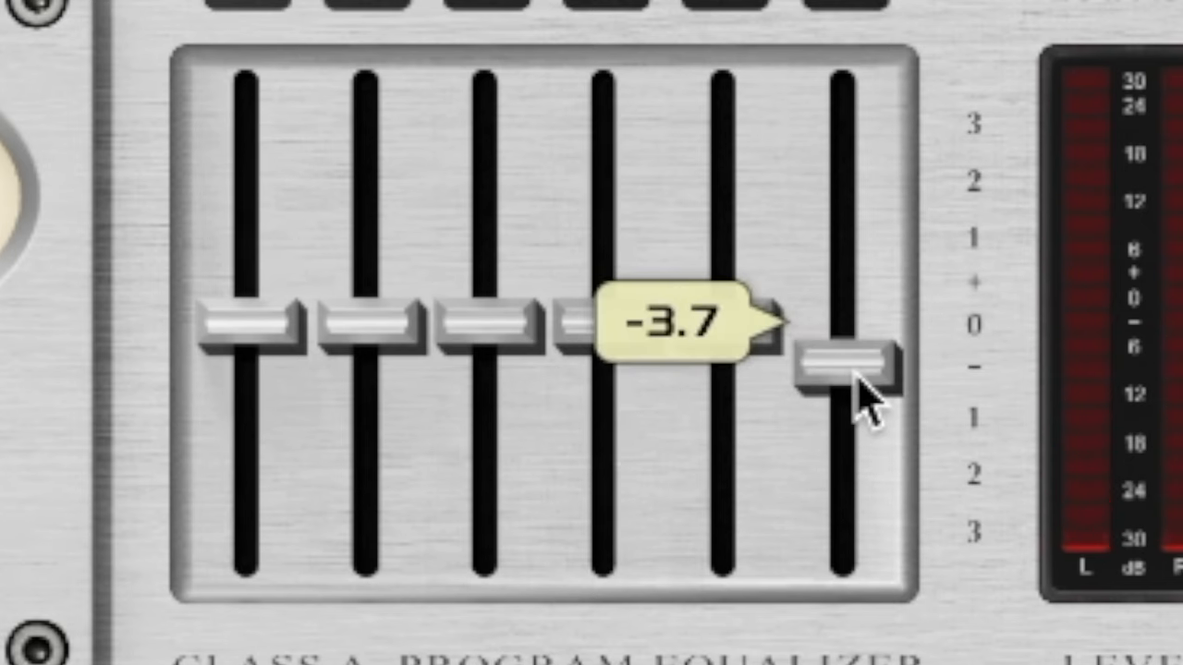
Step: Raise the Class A Program Equalizer's top-band fader to boost the highs
{"action": "left_click_drag", "start_coordinate": [847, 366], "coordinate": [847, 170]}
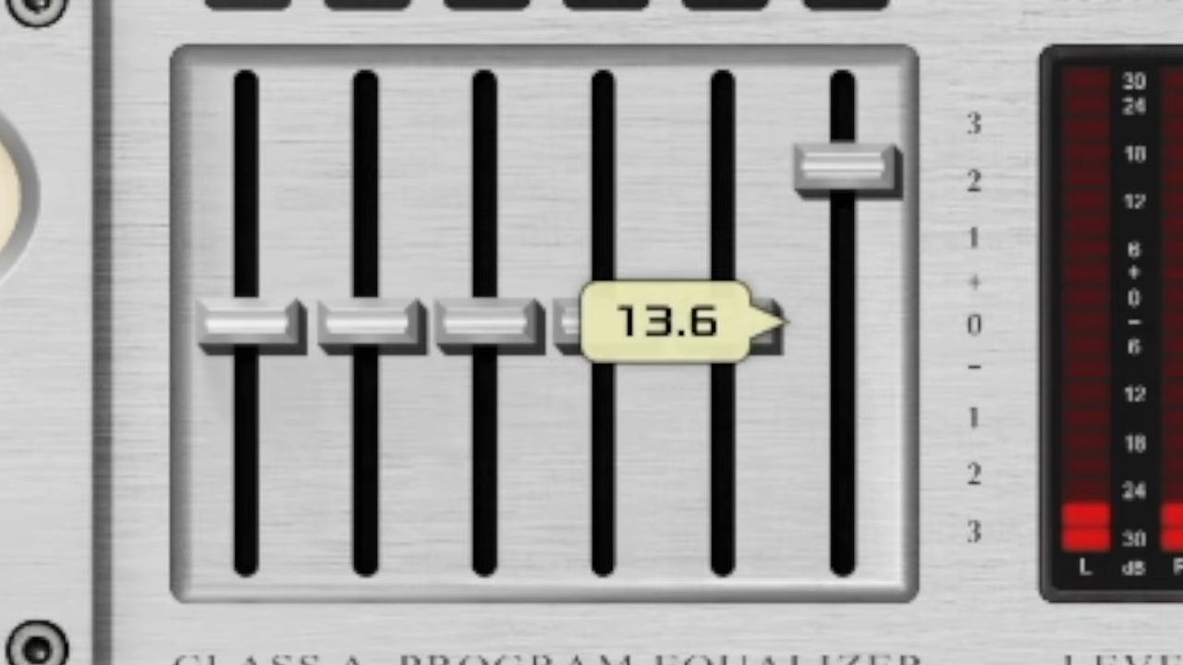
{"action": "left_click_drag", "start_coordinate": [841, 171], "coordinate": [841, 96]}
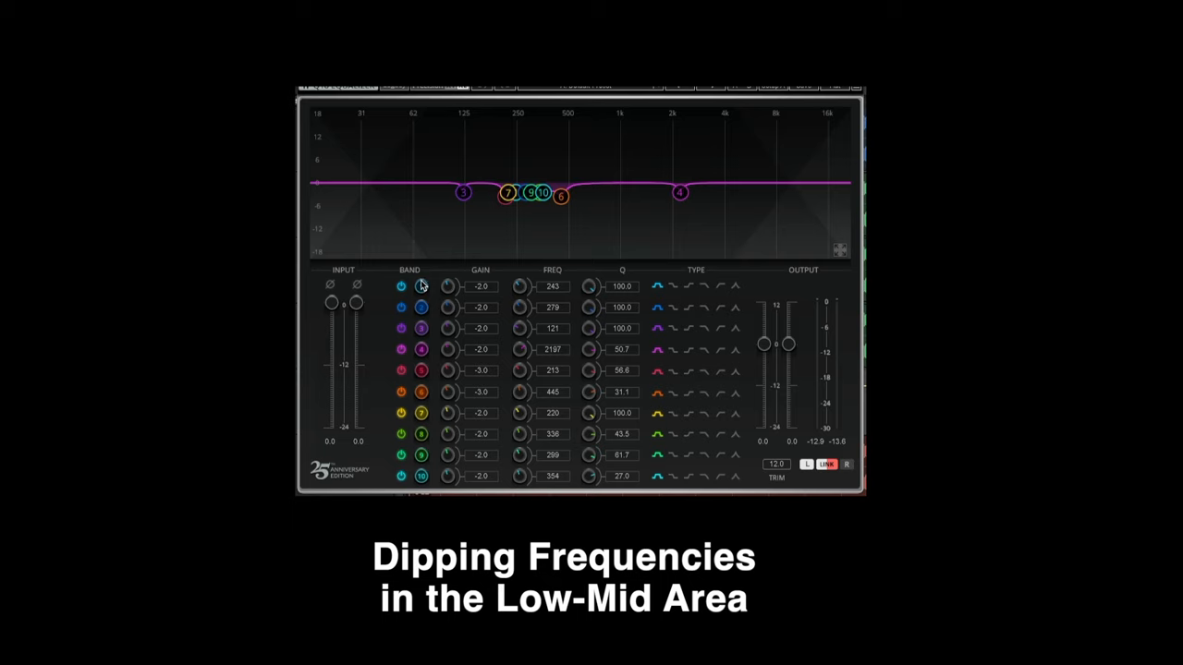
{"action": "mouse_move", "coordinate": [416, 278]}
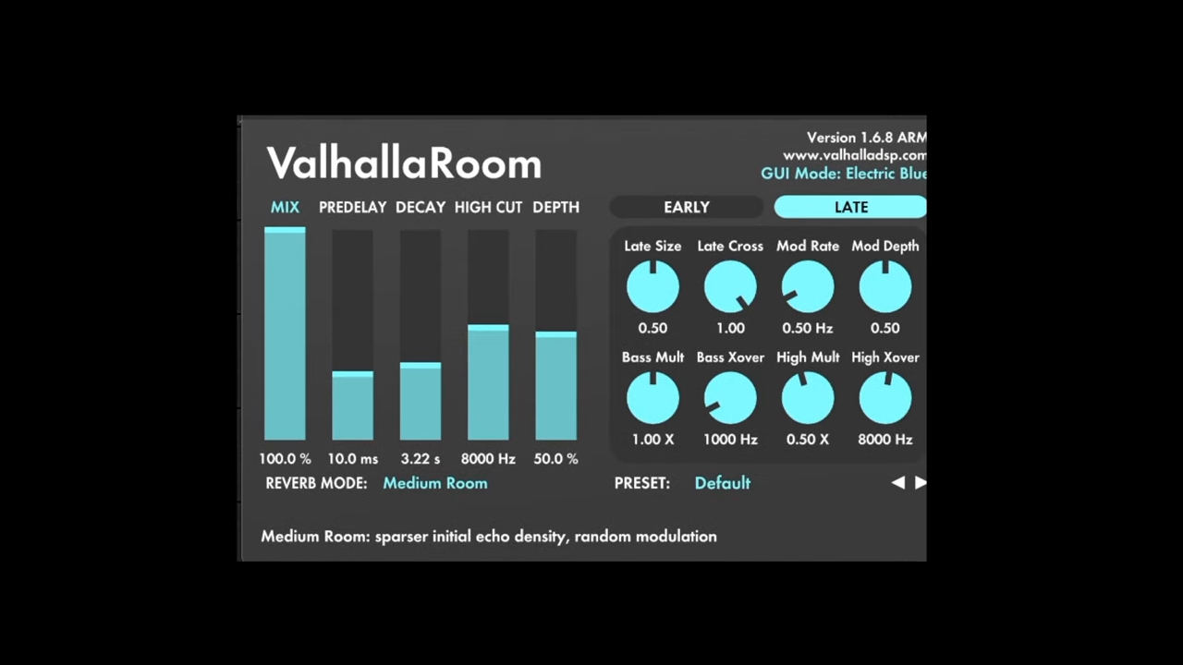
{"action": "mouse_move", "coordinate": [298, 268]}
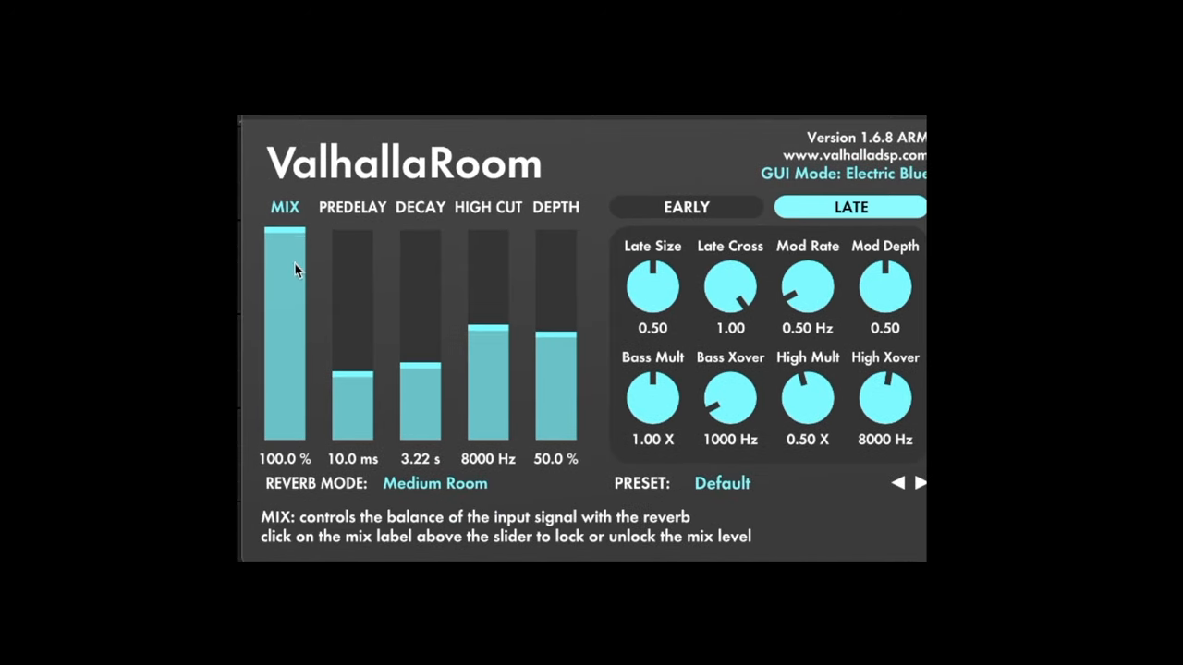